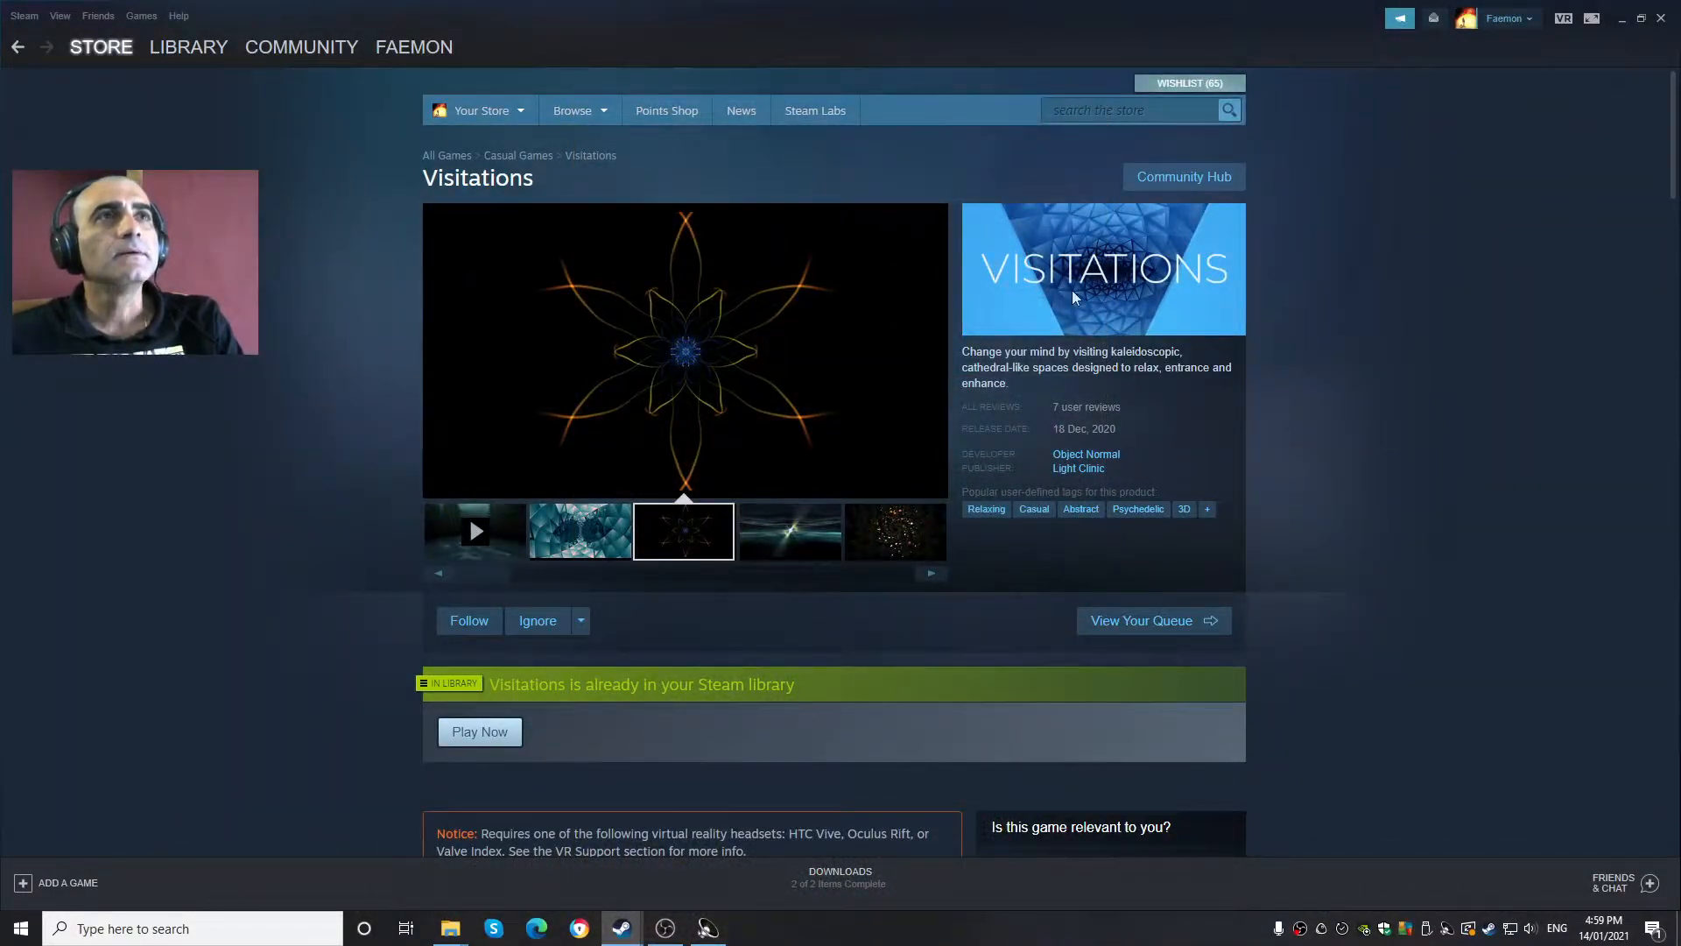
pyautogui.moveTo(961, 157)
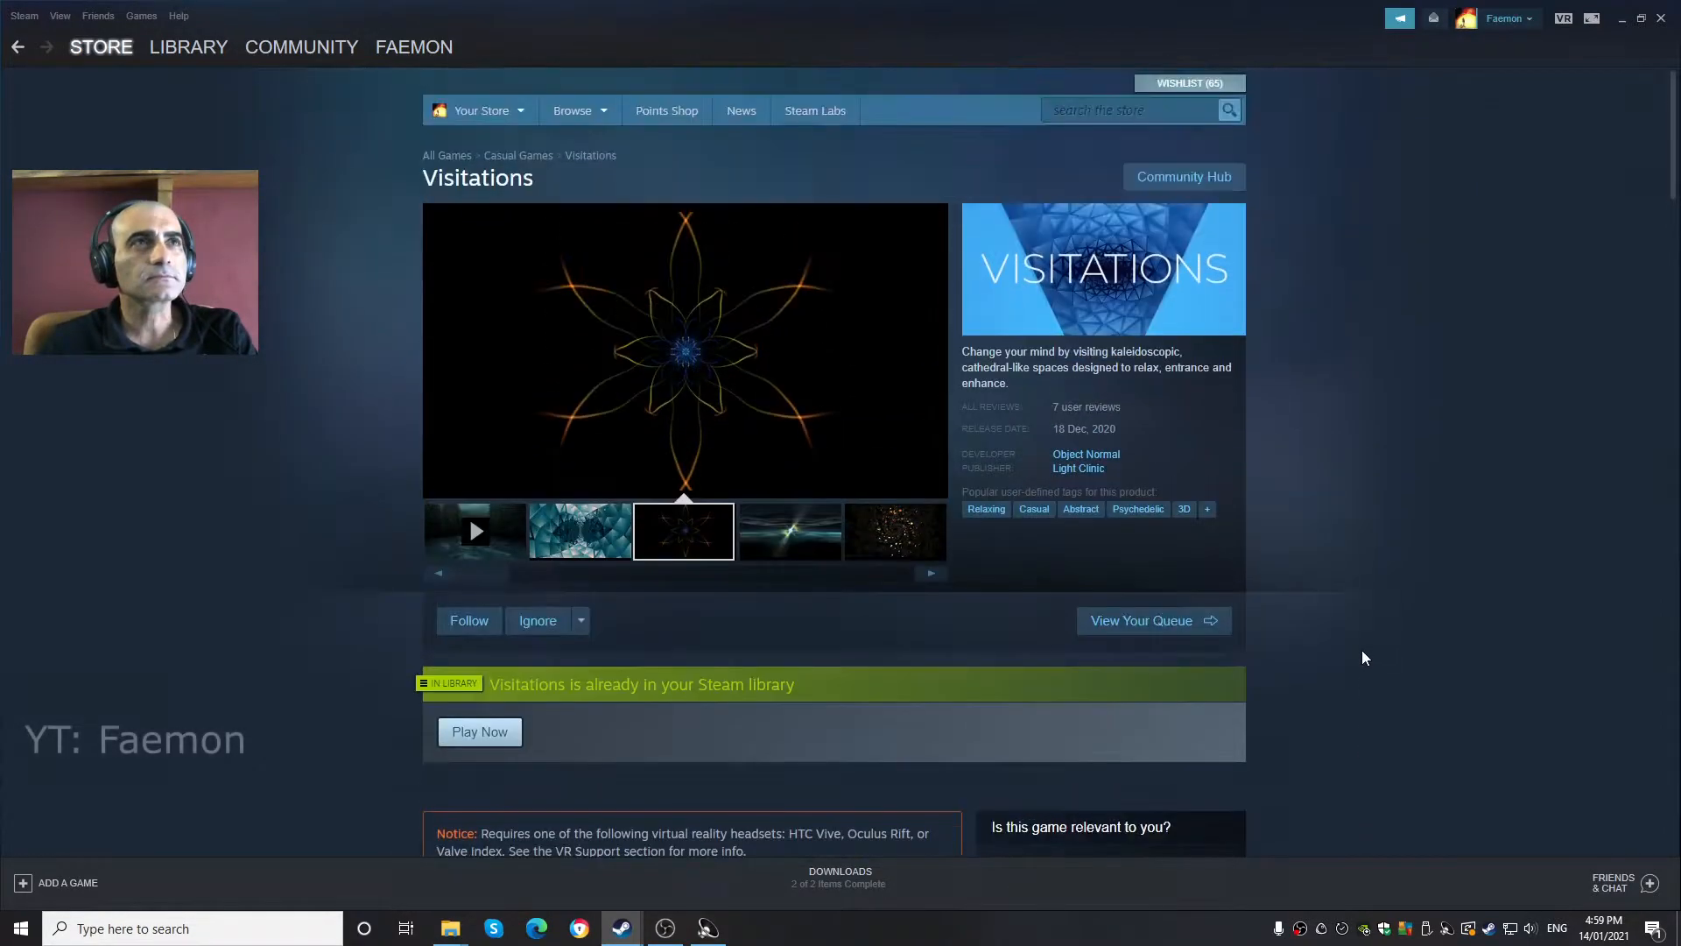
pyautogui.moveTo(1140, 468)
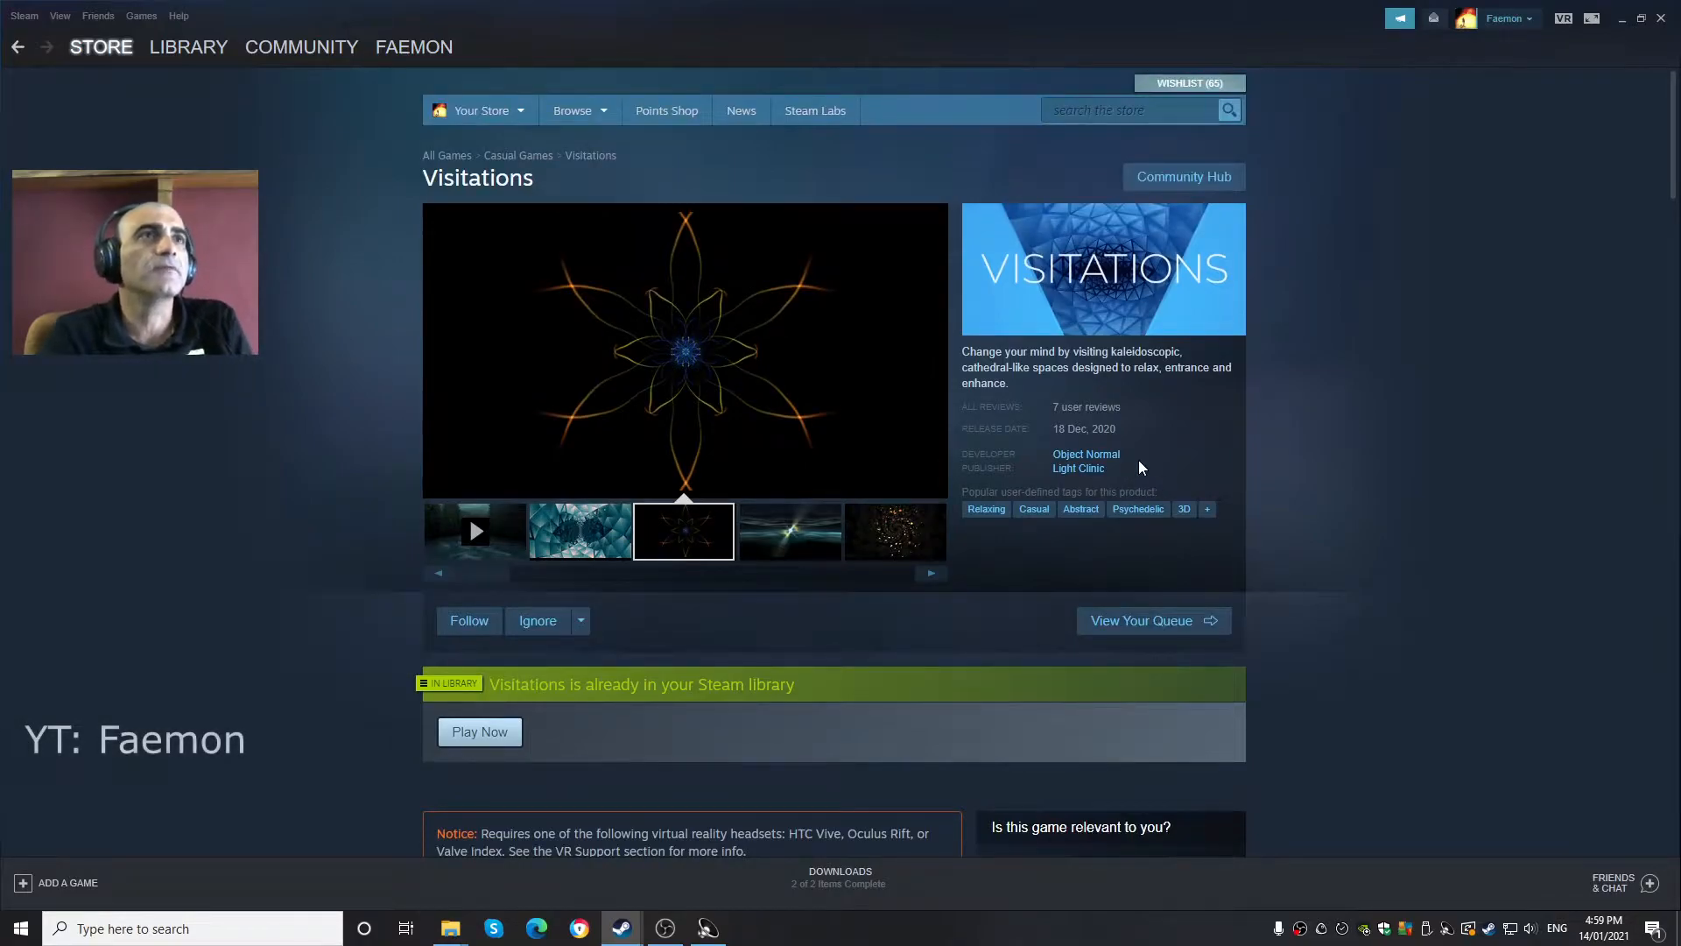
# Scroll down the Visitations Steam store page and launch it with Play Now.
pyautogui.scroll(-3)
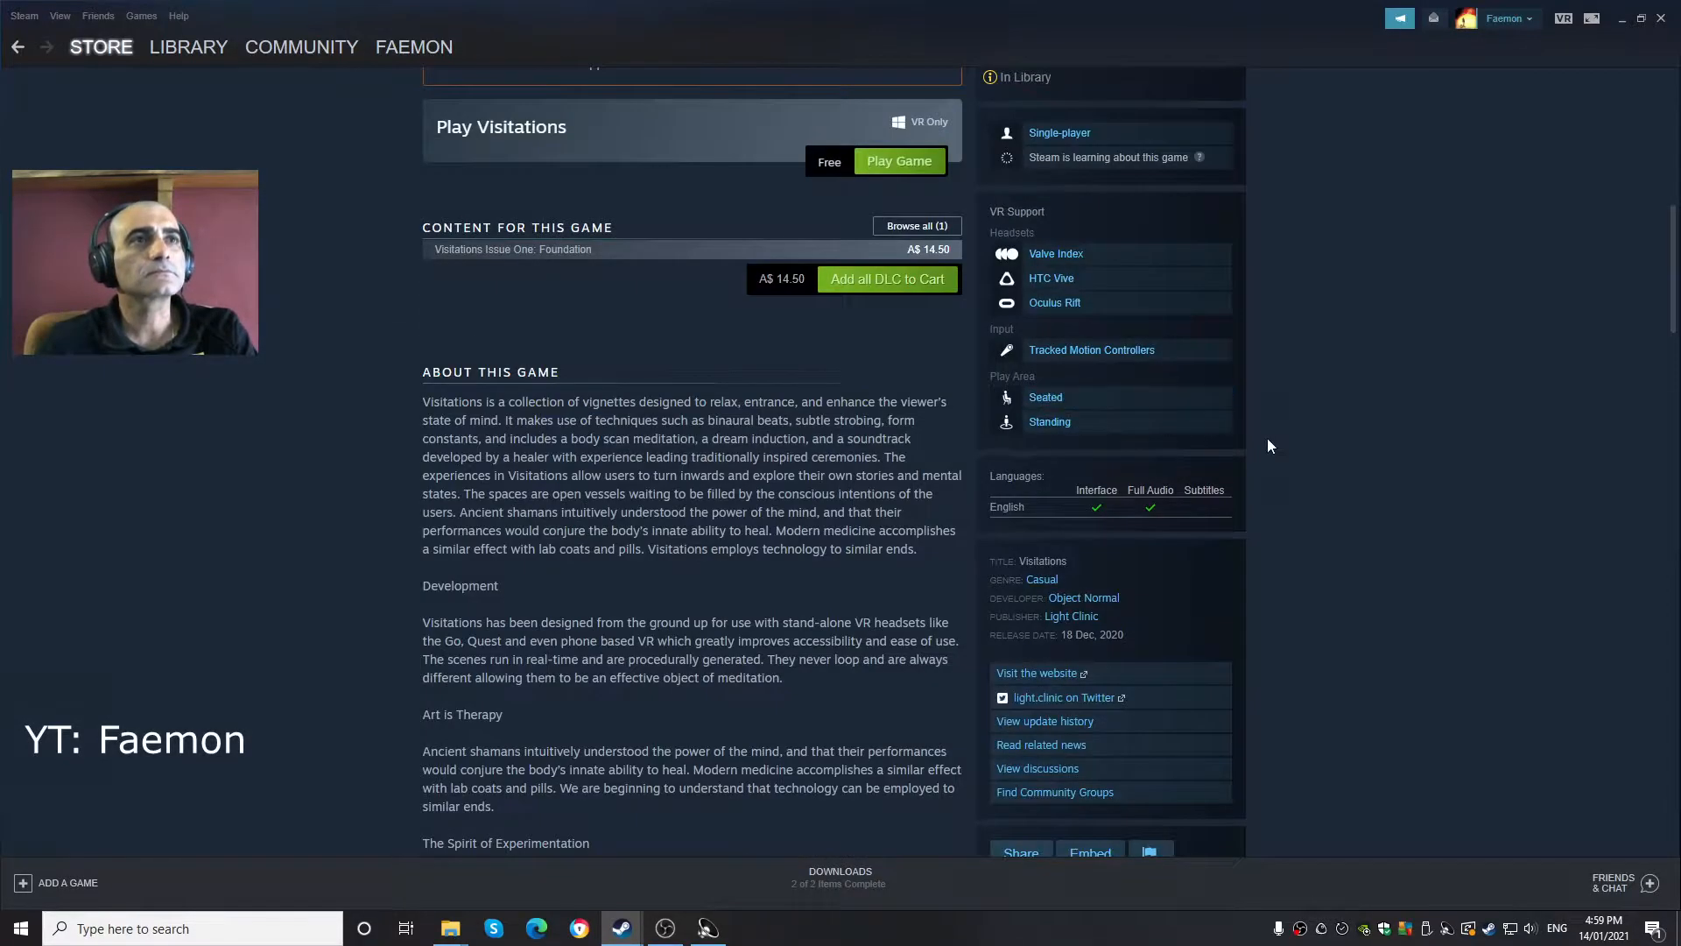
pyautogui.scroll(-3)
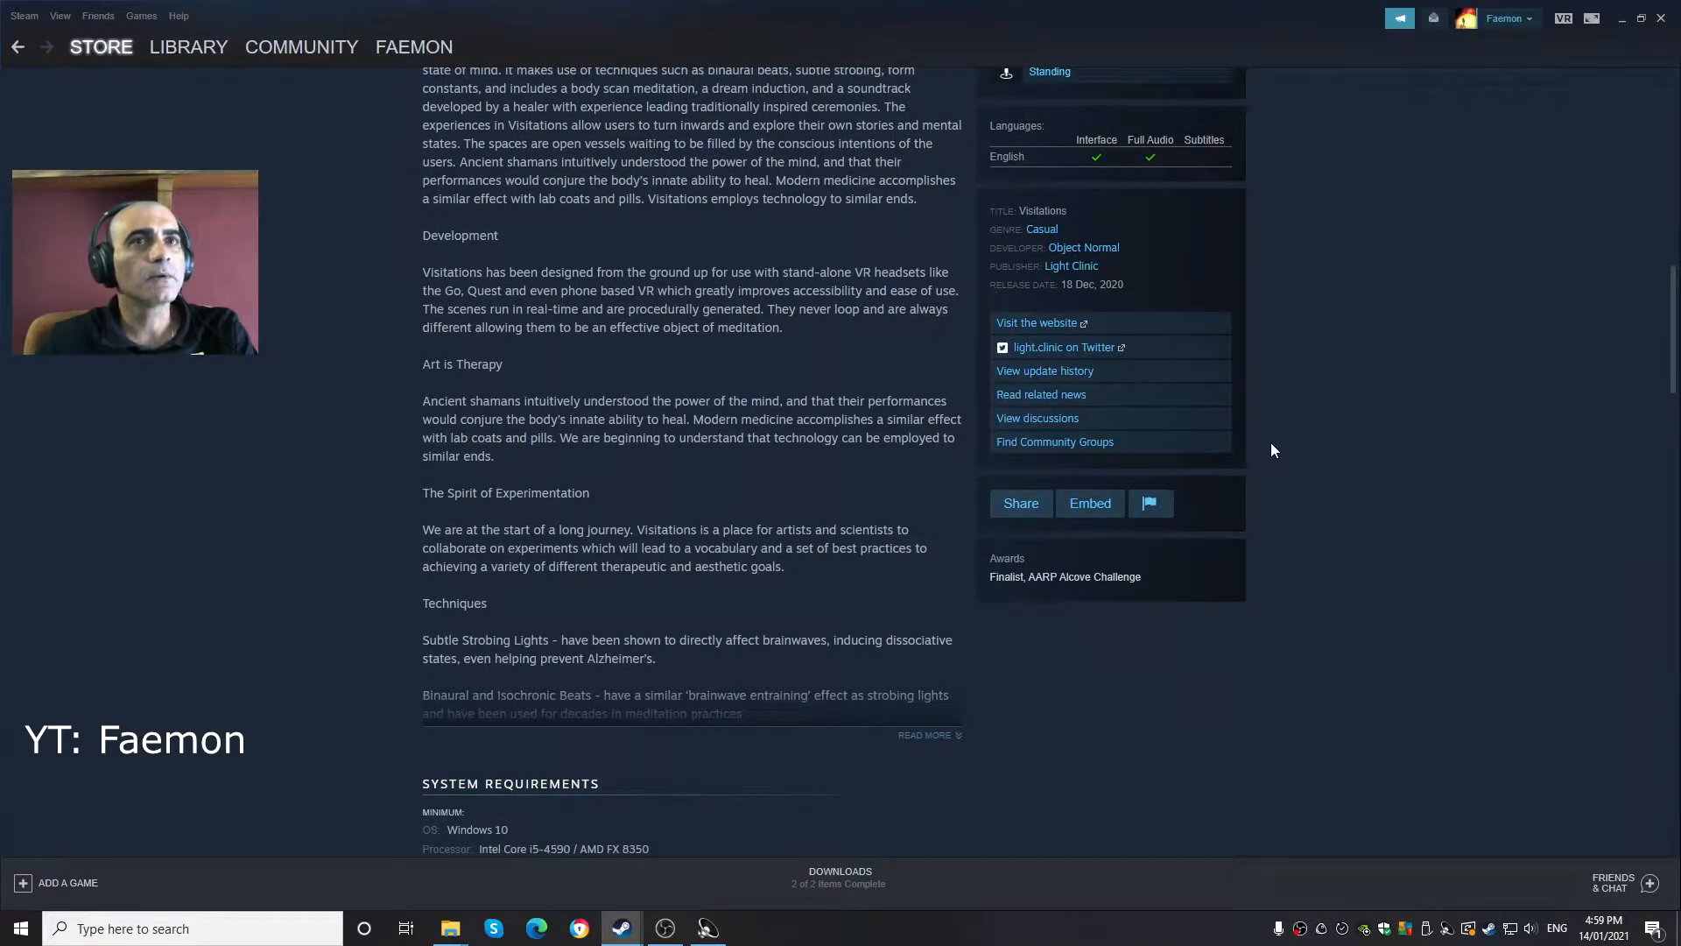
pyautogui.scroll(-3)
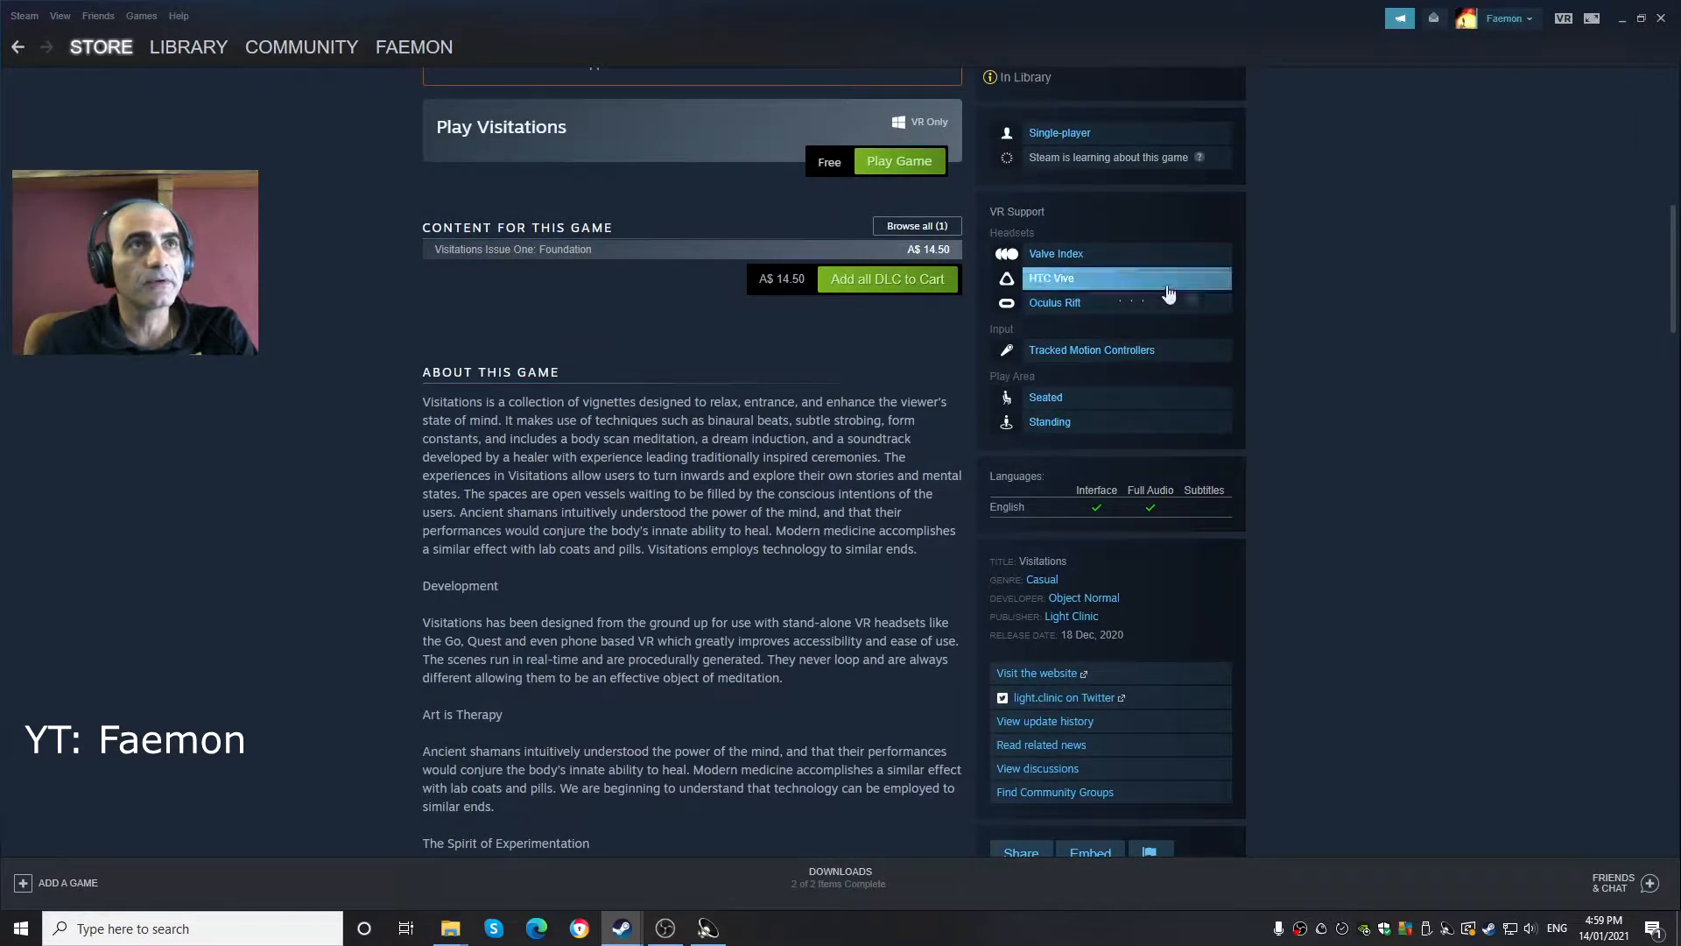
pyautogui.moveTo(1404, 288)
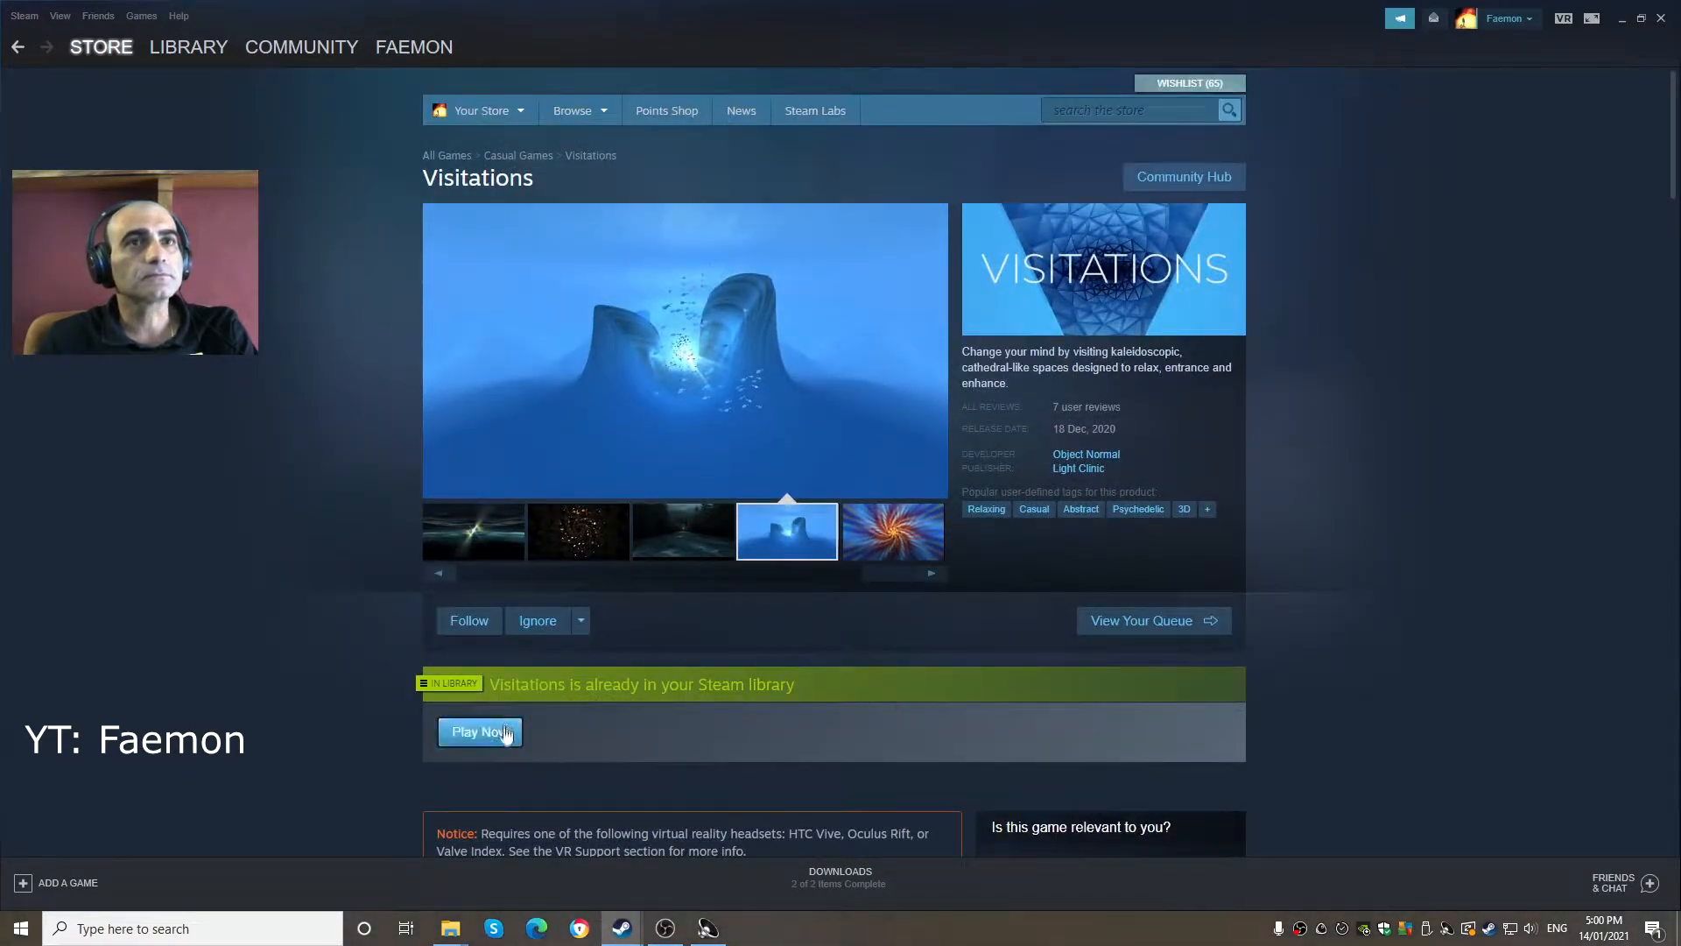
pyautogui.click(479, 731)
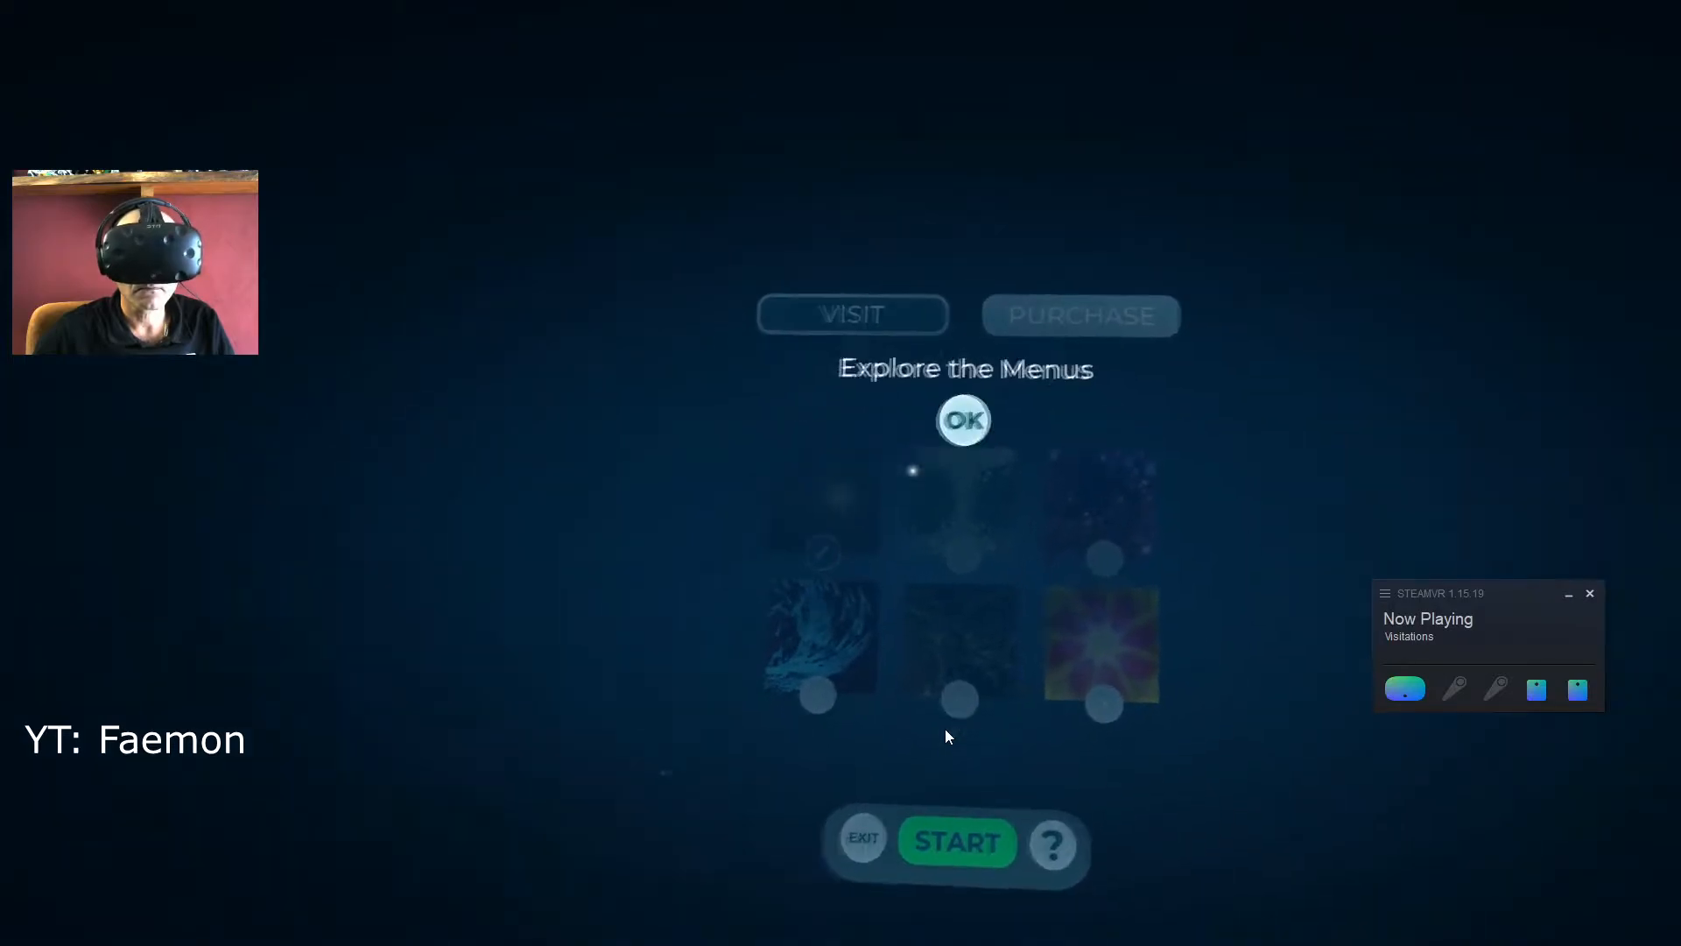
pyautogui.click(963, 419)
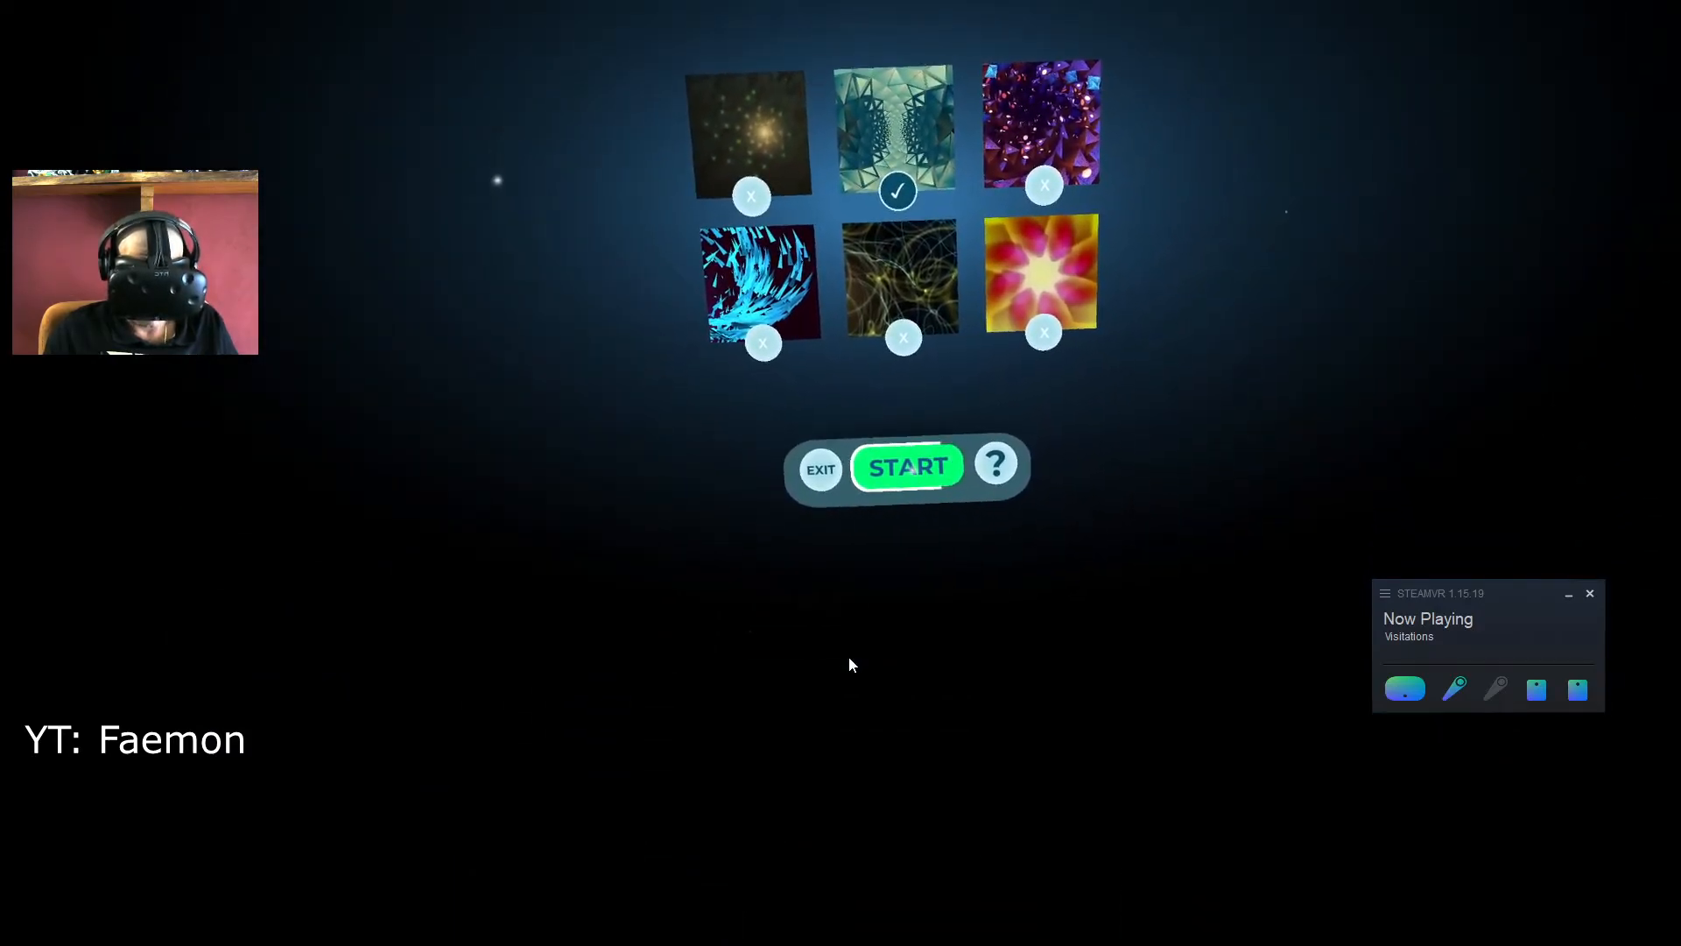
# Start and begin the crystal kaleidoscope scene, then select the purple gem scene.
pyautogui.click(907, 466)
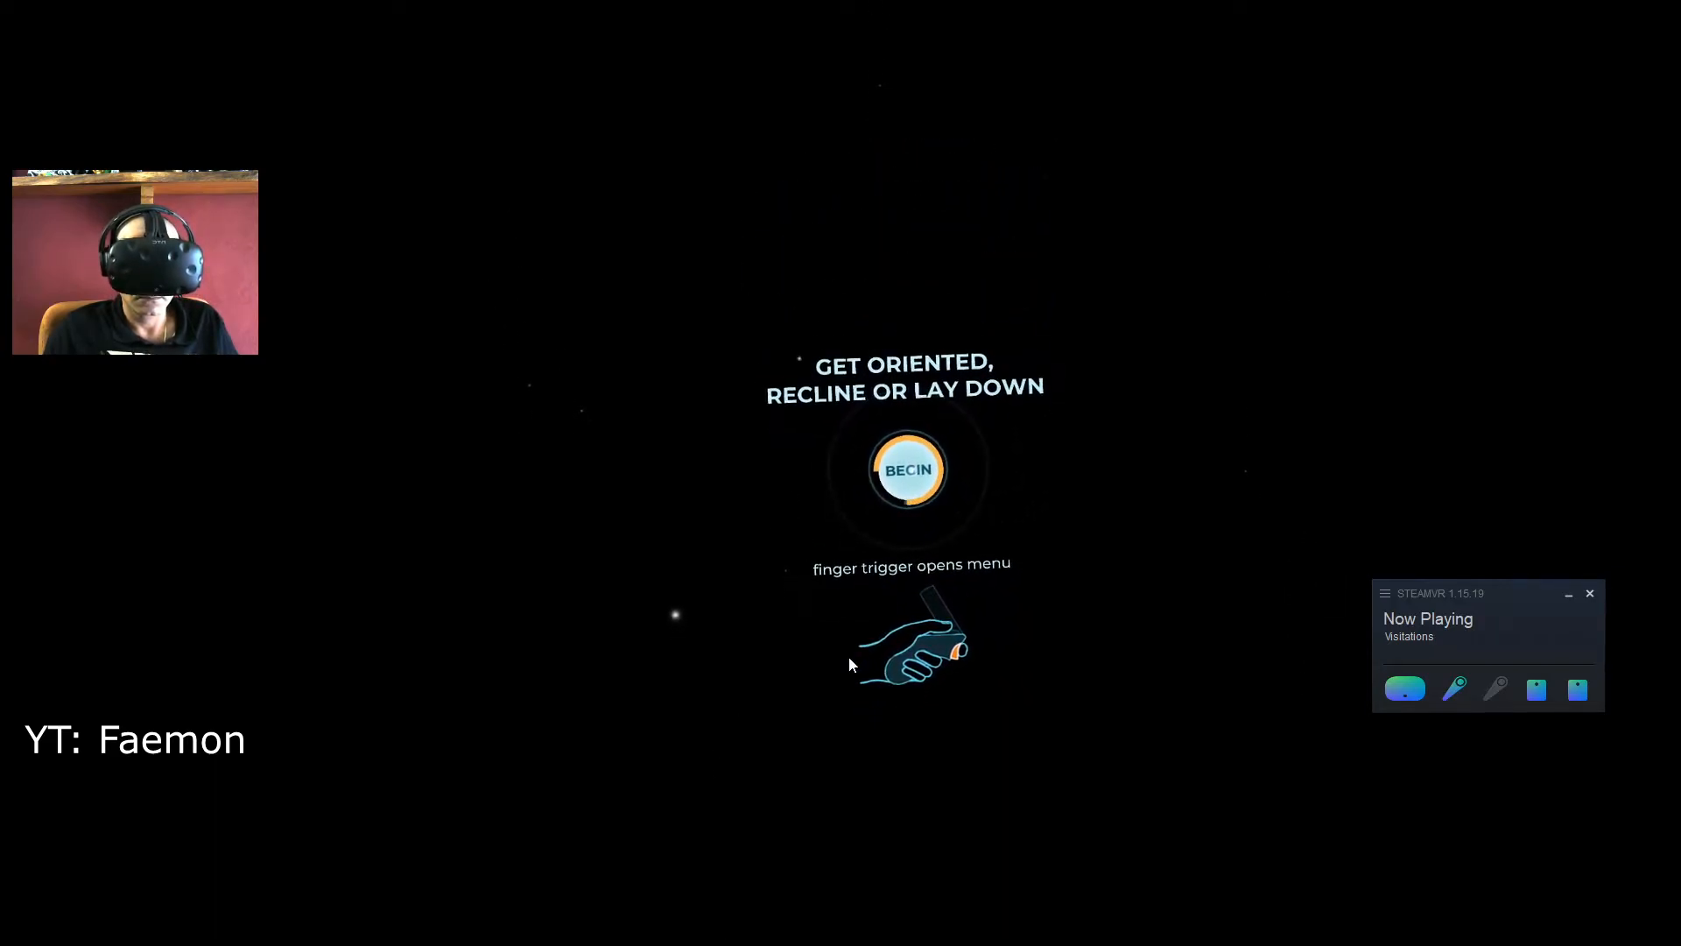
pyautogui.click(907, 469)
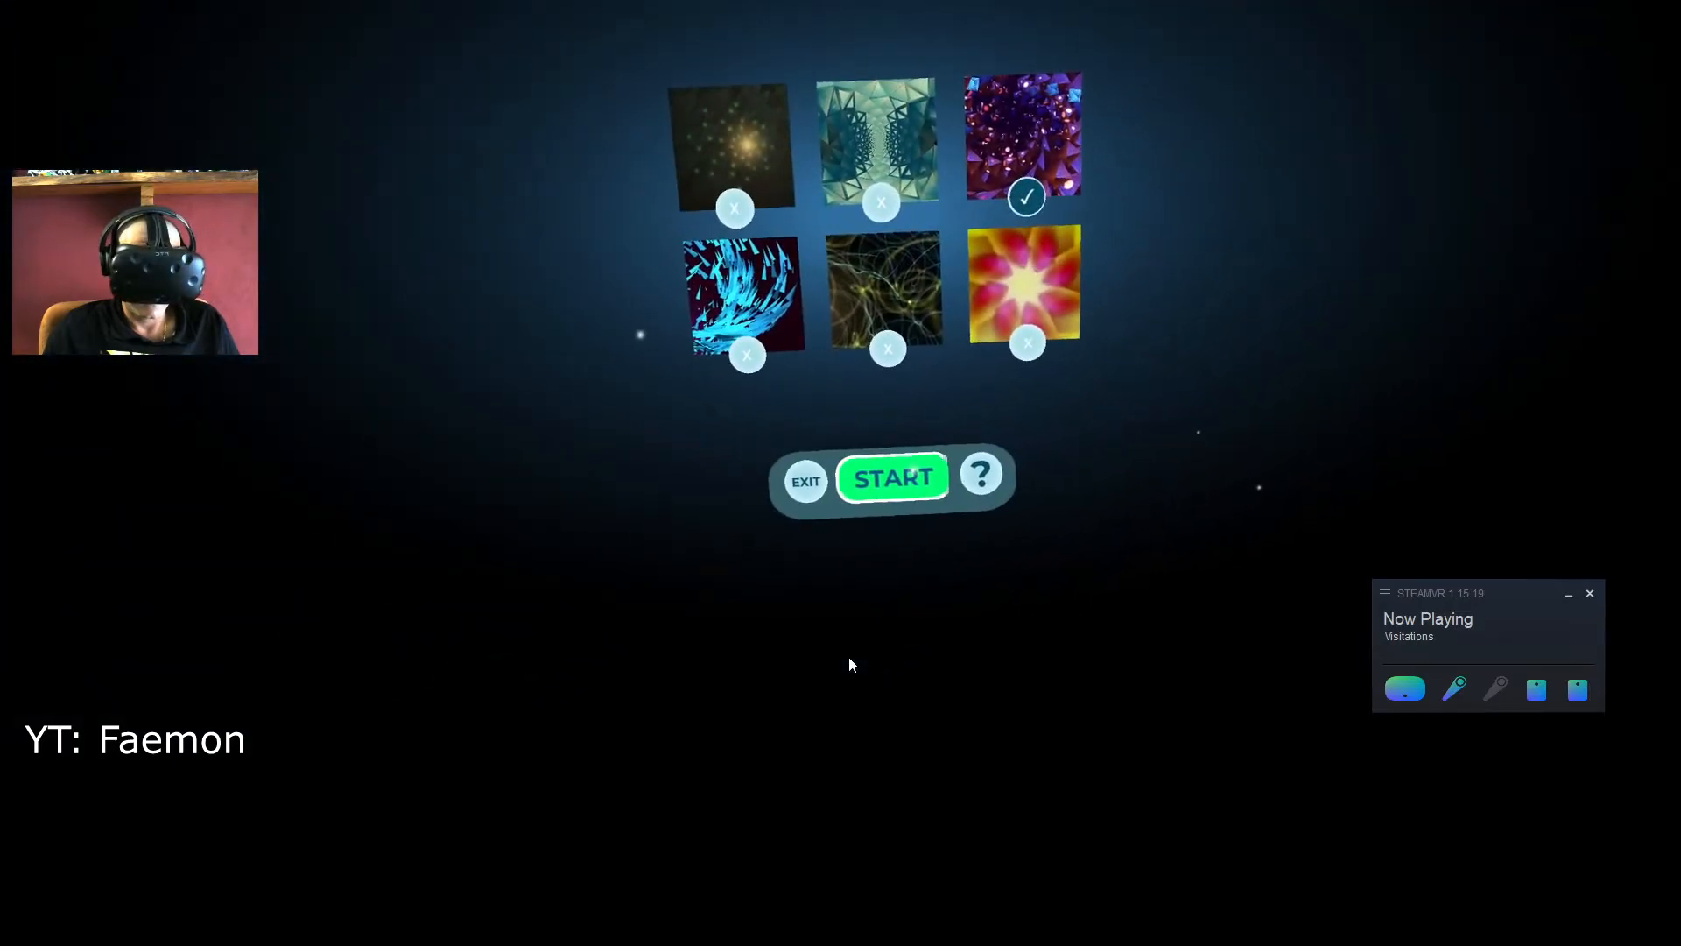
pyautogui.click(892, 477)
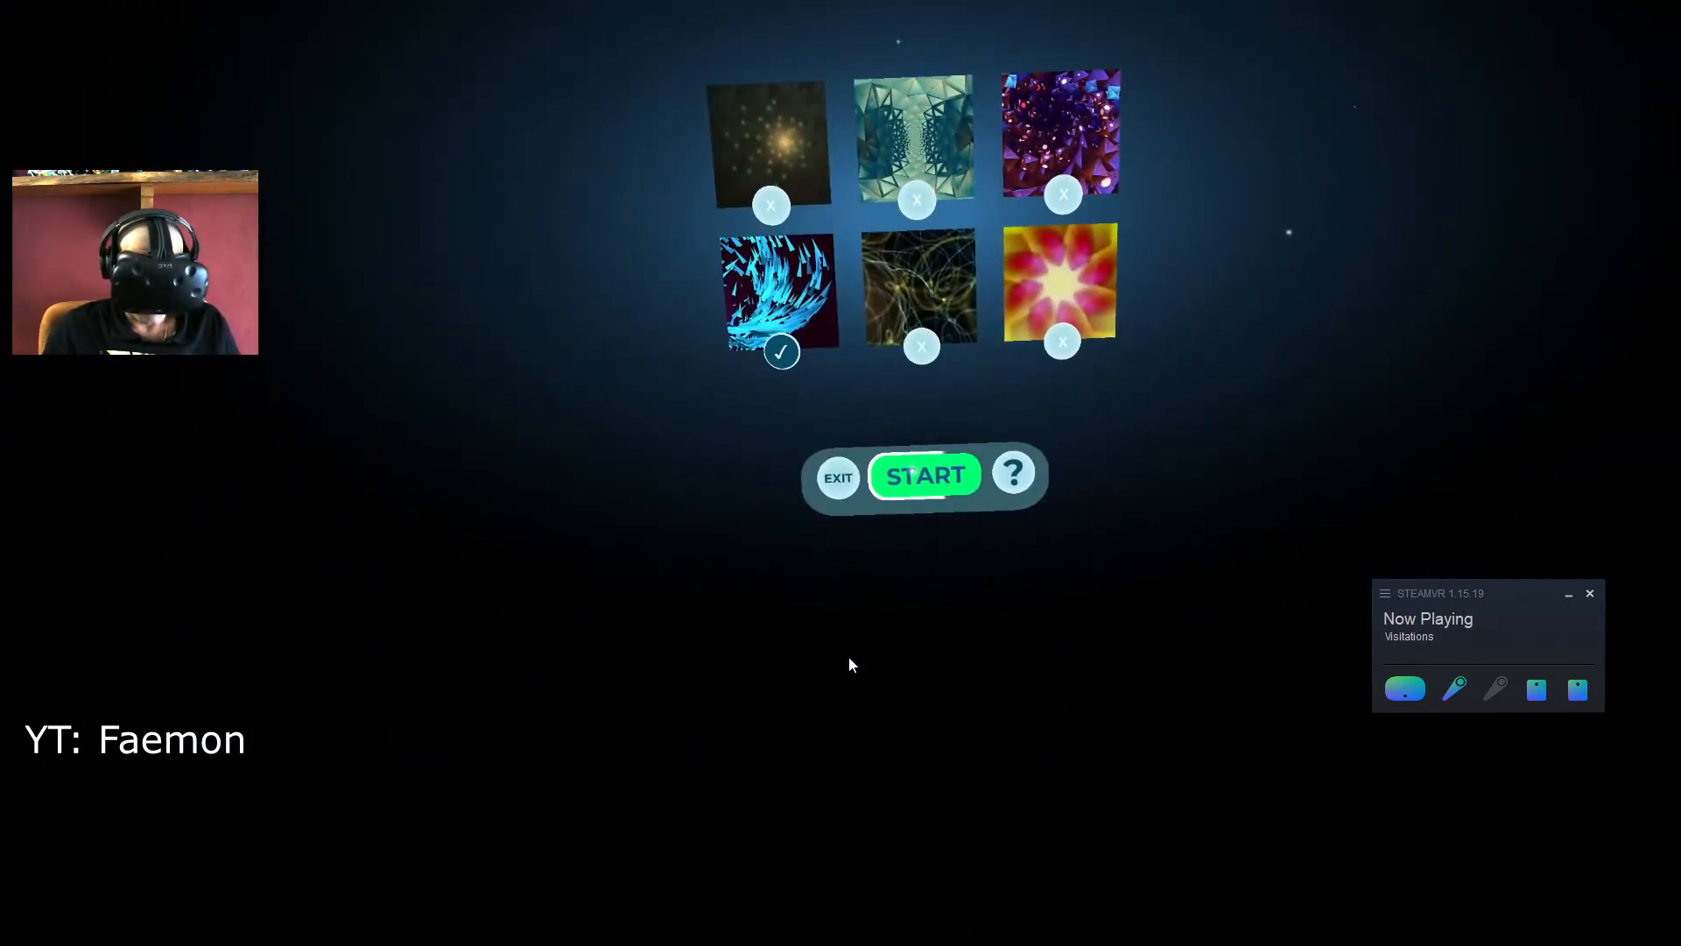
# Select the bottom-left blue swirl scene after watching the purple gem scene.
pyautogui.click(925, 476)
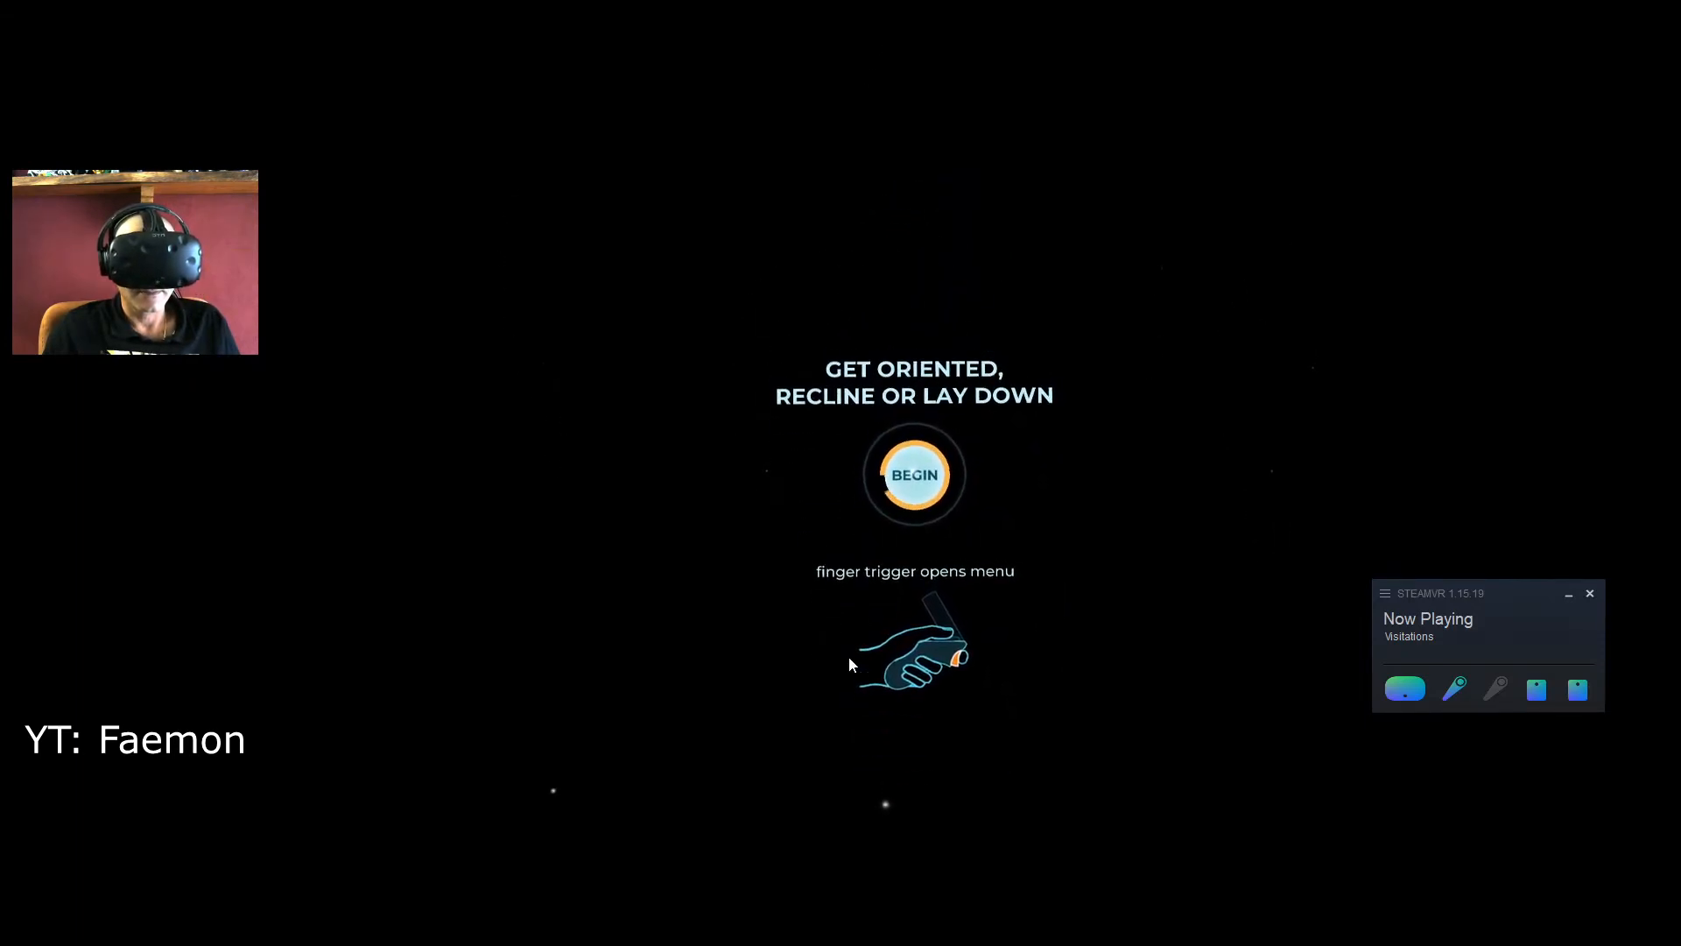
# Begin the blue swirl session, then begin the next session at the get-oriented prompt.
pyautogui.click(913, 474)
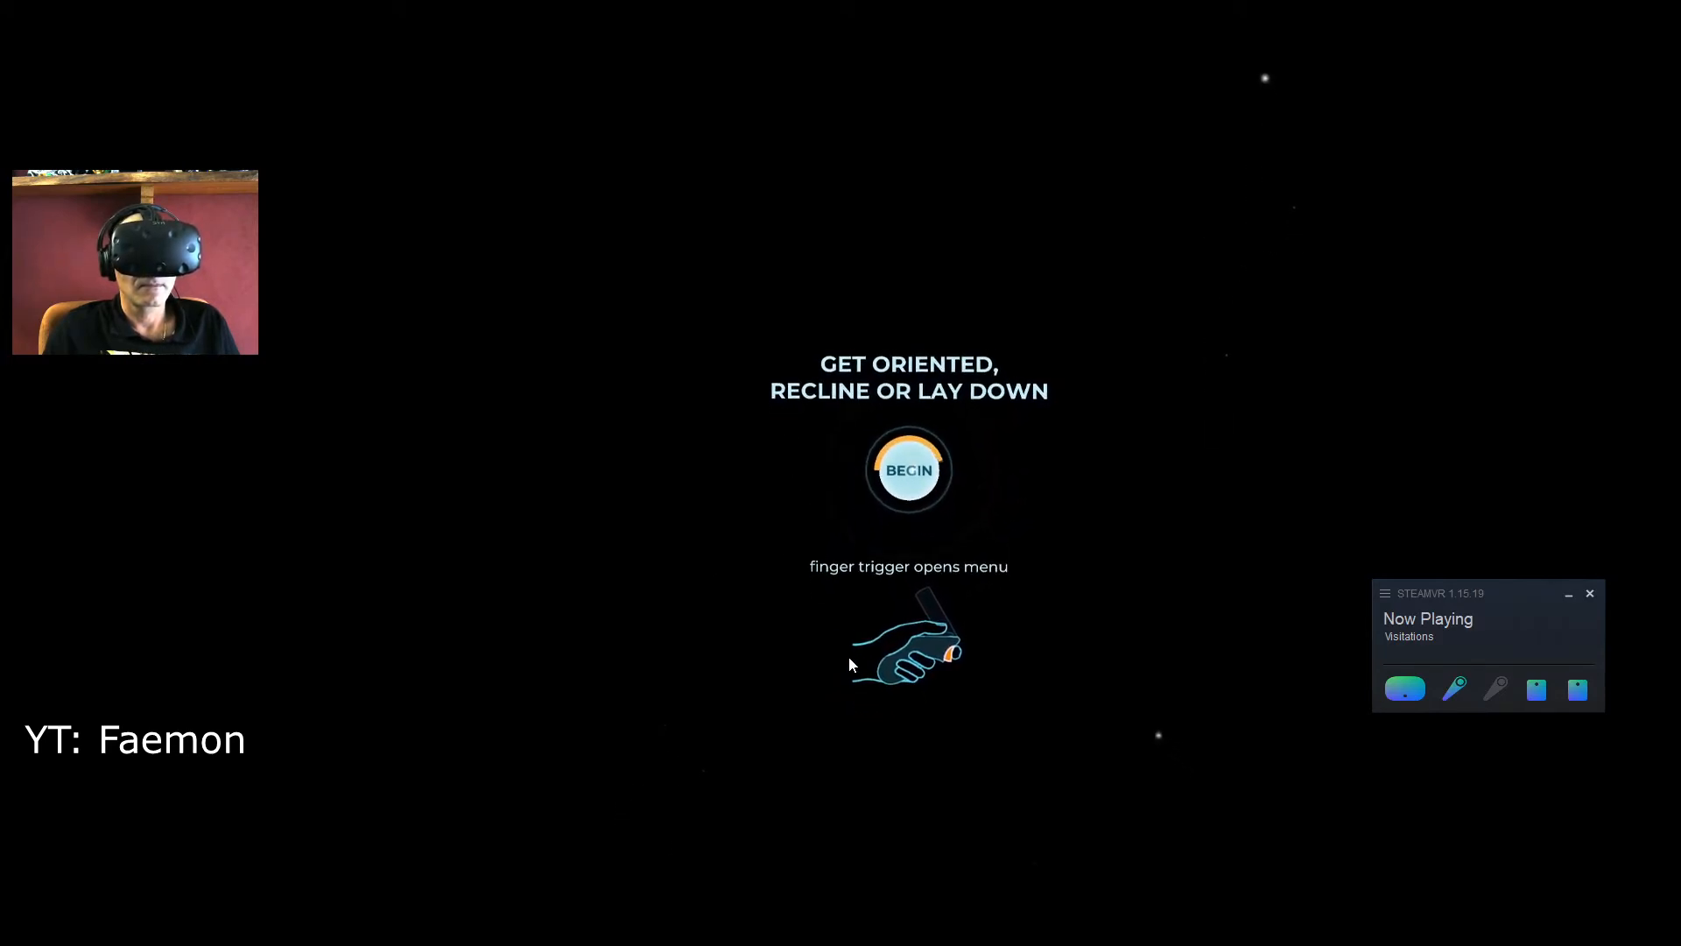
pyautogui.click(908, 470)
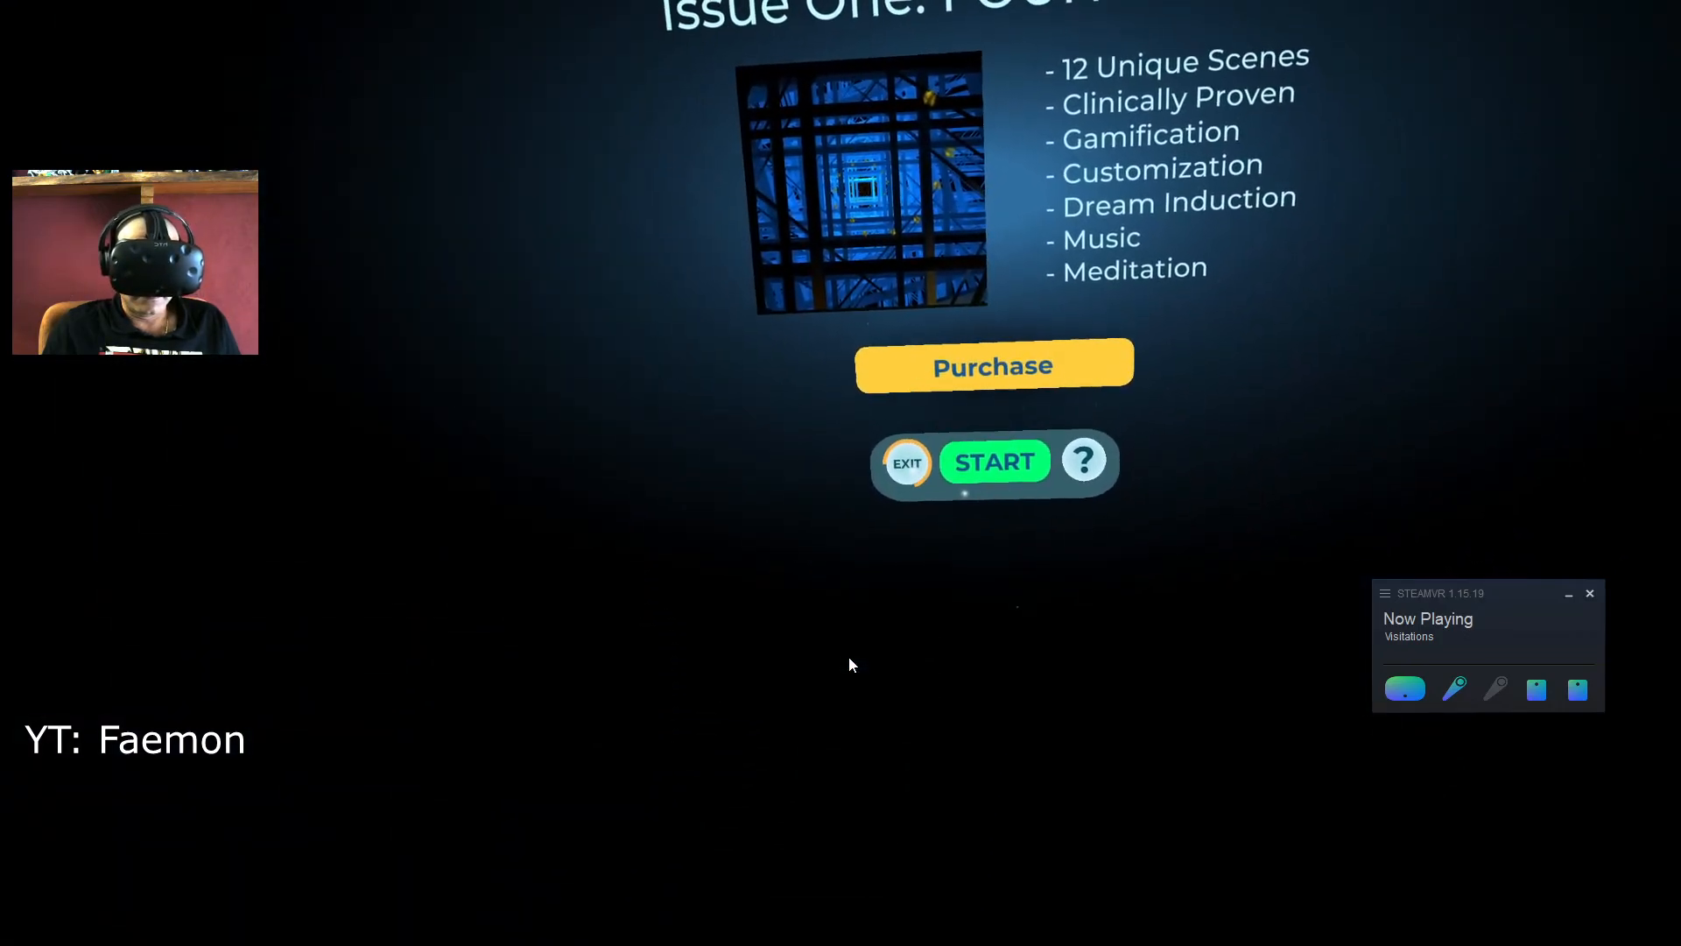
# Exit from the Issue One purchase screen to the strobing-lights warning title screen.
pyautogui.click(992, 462)
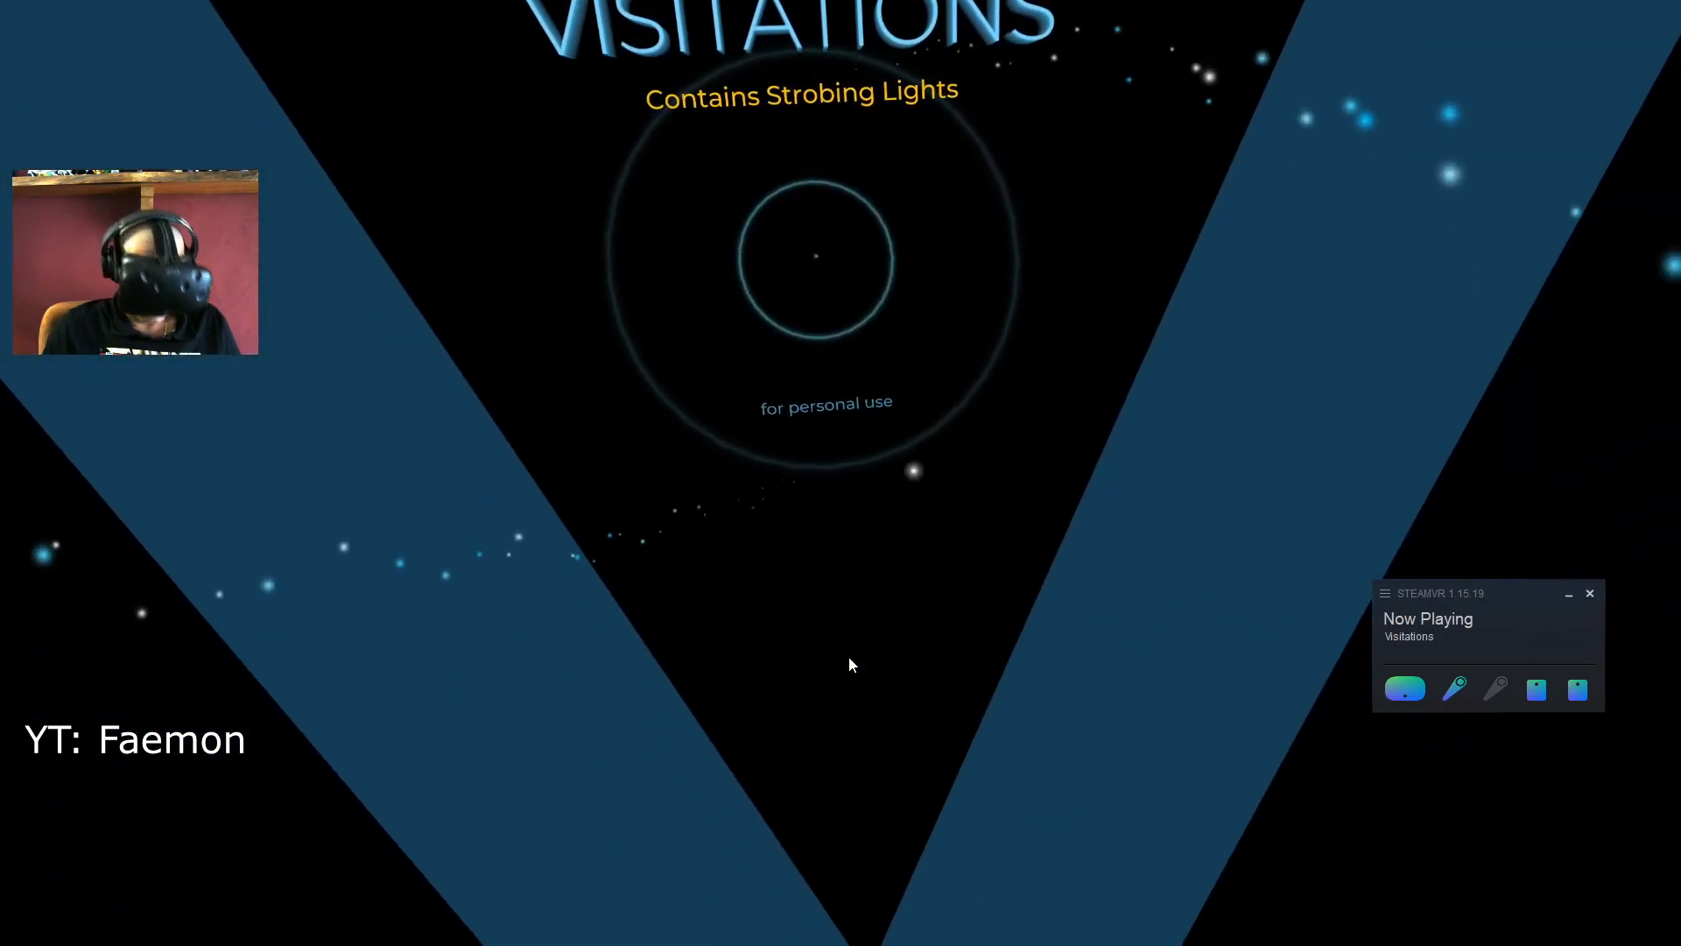